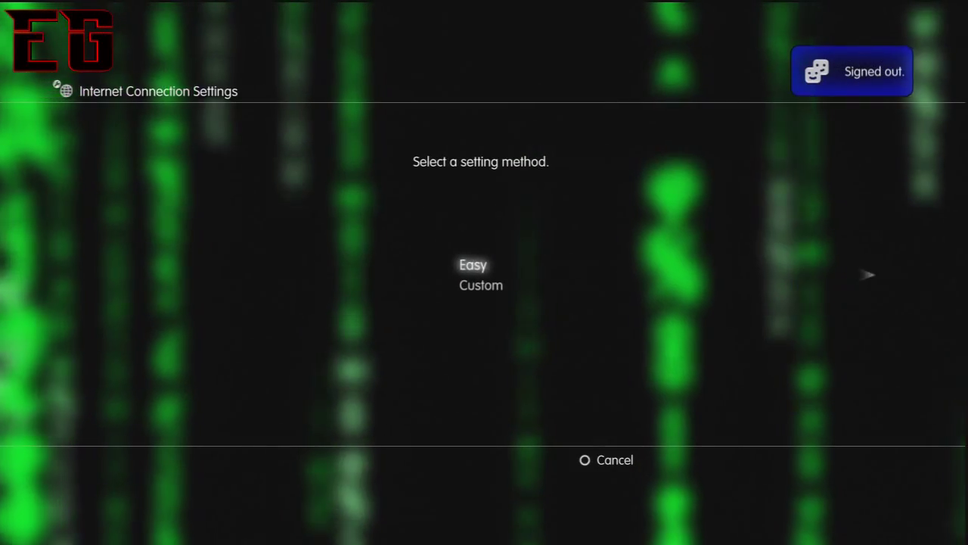
Save a custom wired PS3 connection with manual IP 192.168.0.7, router 192.168.0.1, DNS 67.202.81.137.
click(473, 264)
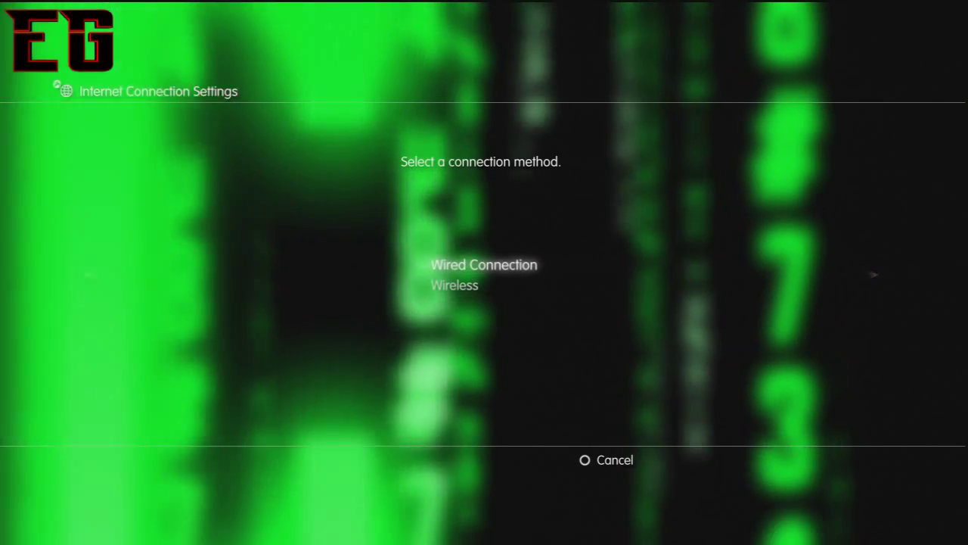
click(484, 265)
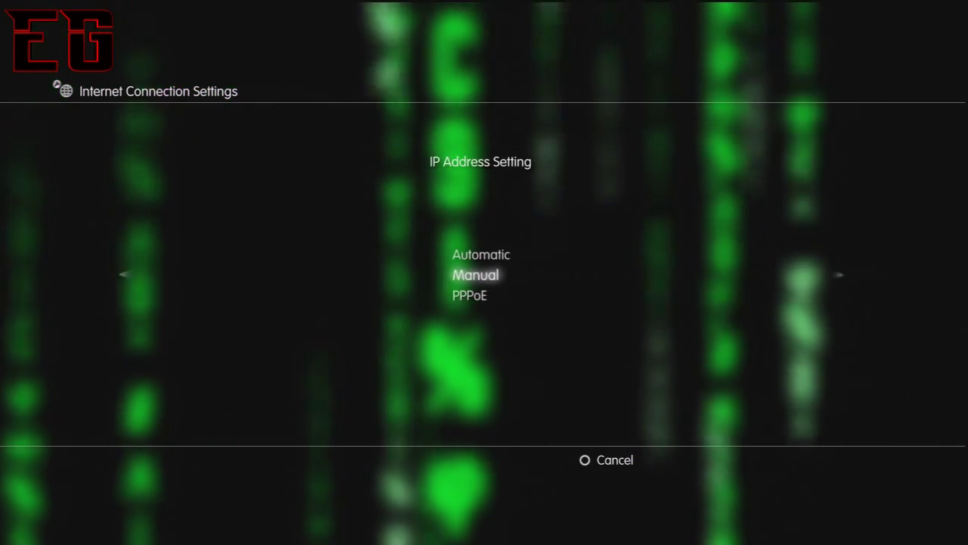
click(475, 275)
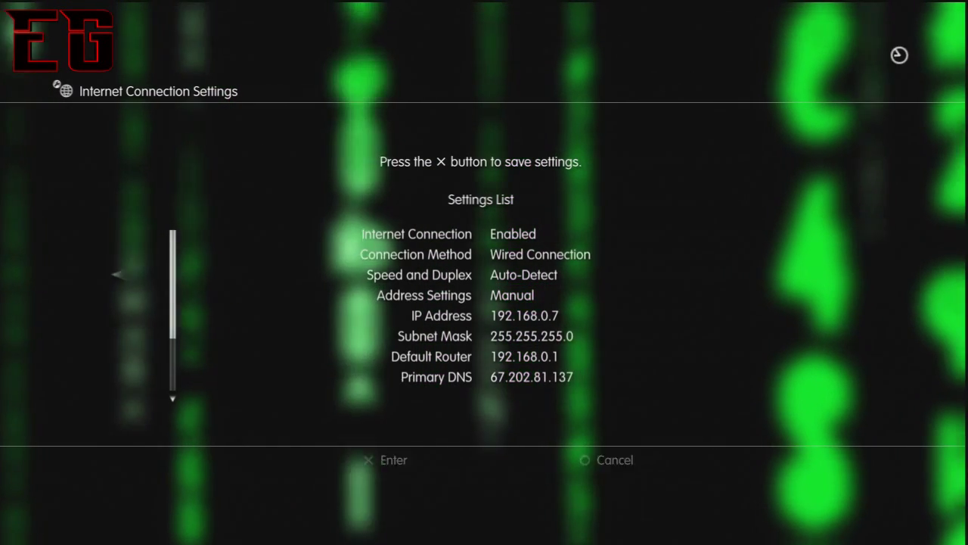
key(x)
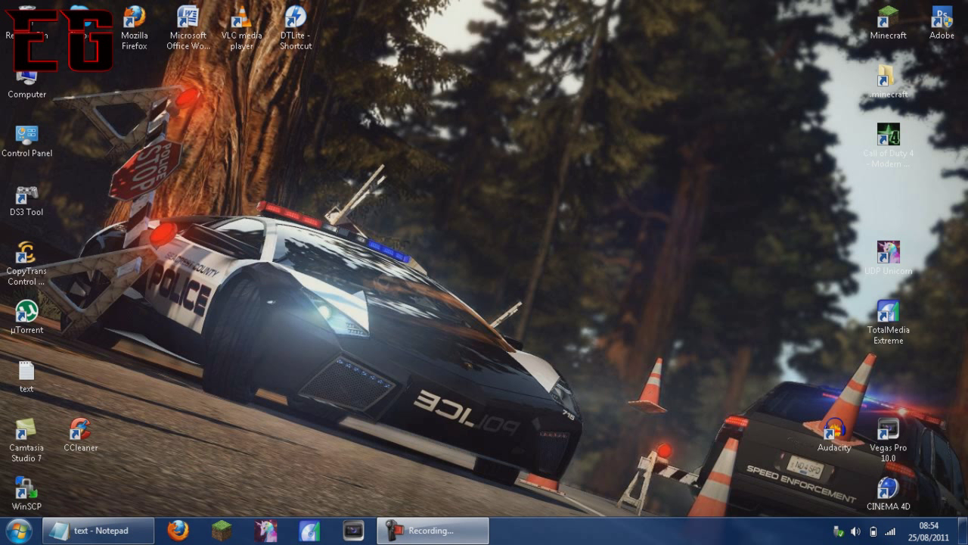
mouse_move(238, 457)
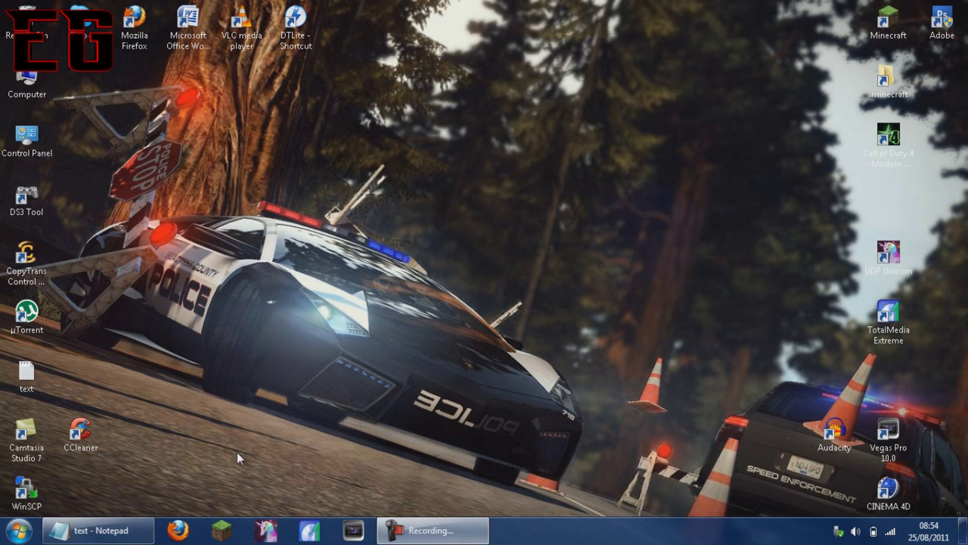
mouse_move(257, 330)
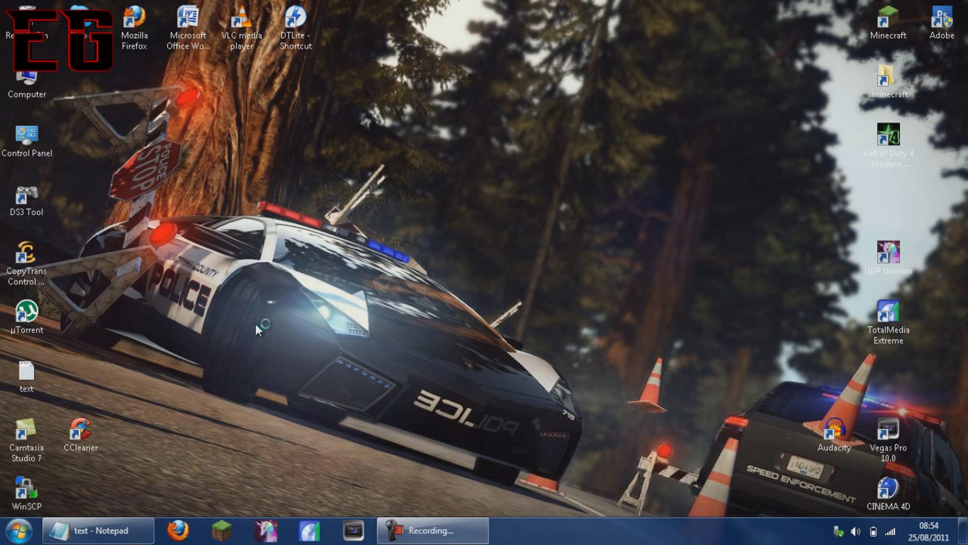
Launch Mozilla Firefox from its desktop shortcut.
click(174, 530)
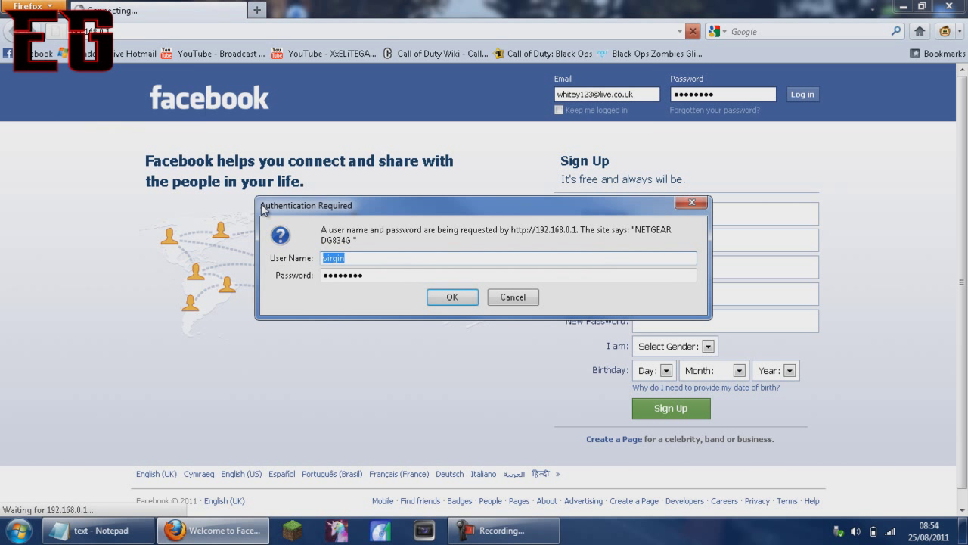
mouse_move(284, 240)
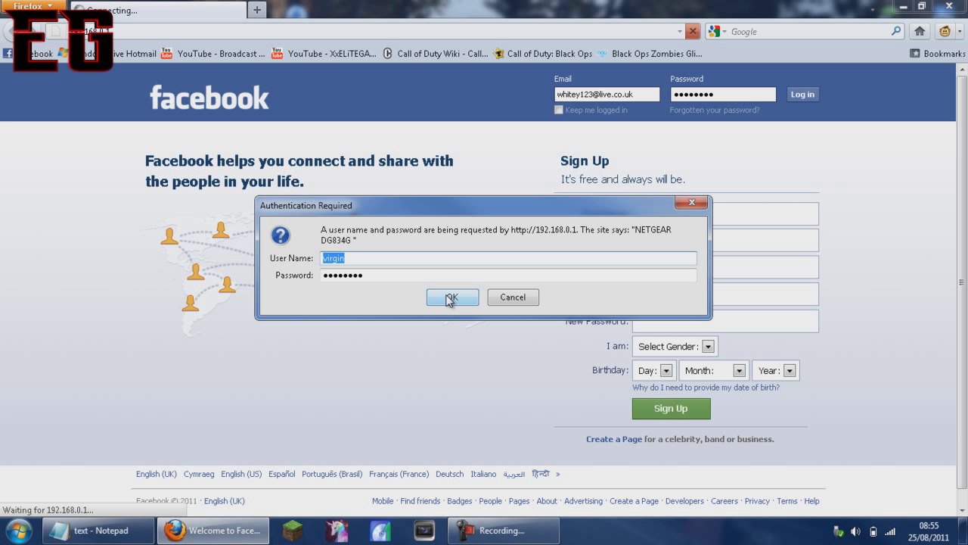
Log in to the NETGEAR DG834G router at 192.168.0.1 to reach Router Status.
click(453, 296)
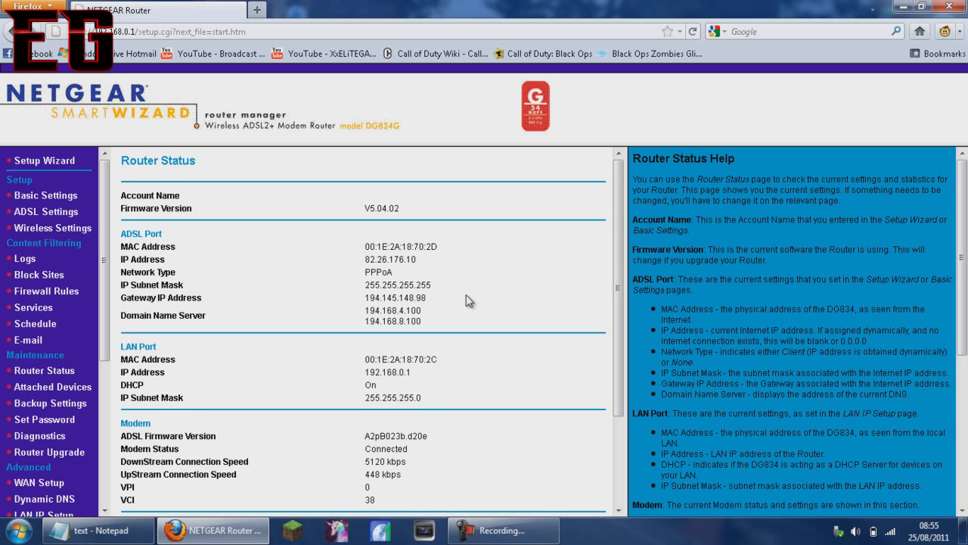
mouse_move(59, 284)
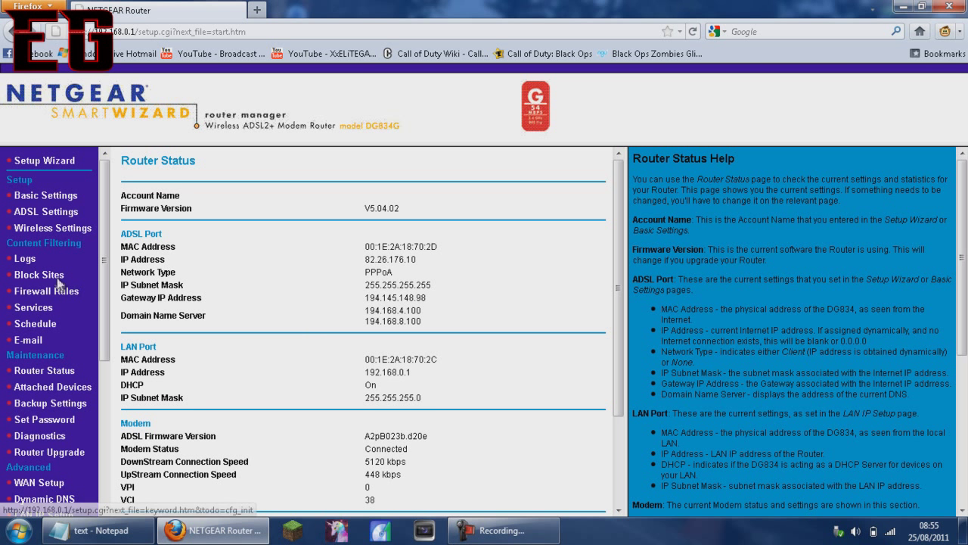
Open outbound firewall rule 1 for 192.168.0.7 for editing after dismissing a no-selection warning.
click(46, 291)
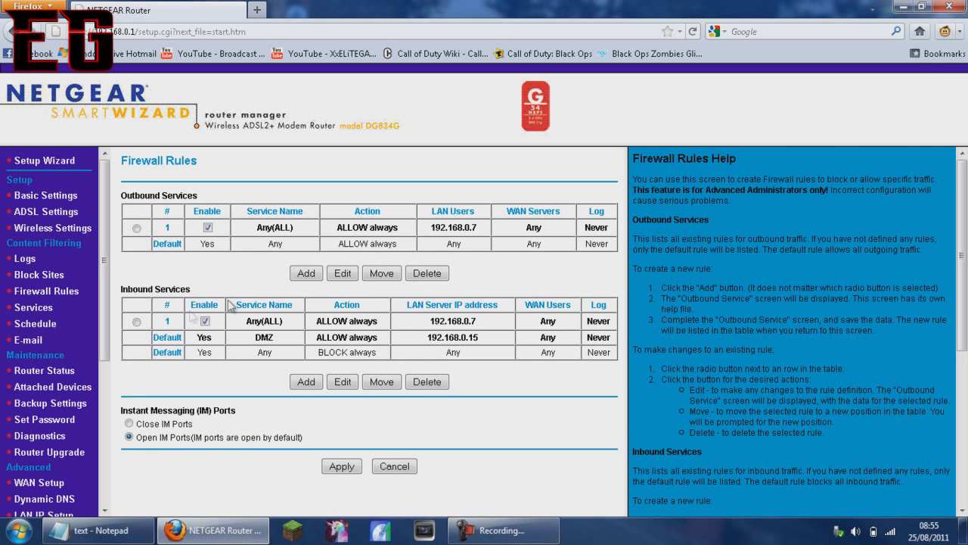
mouse_move(306, 273)
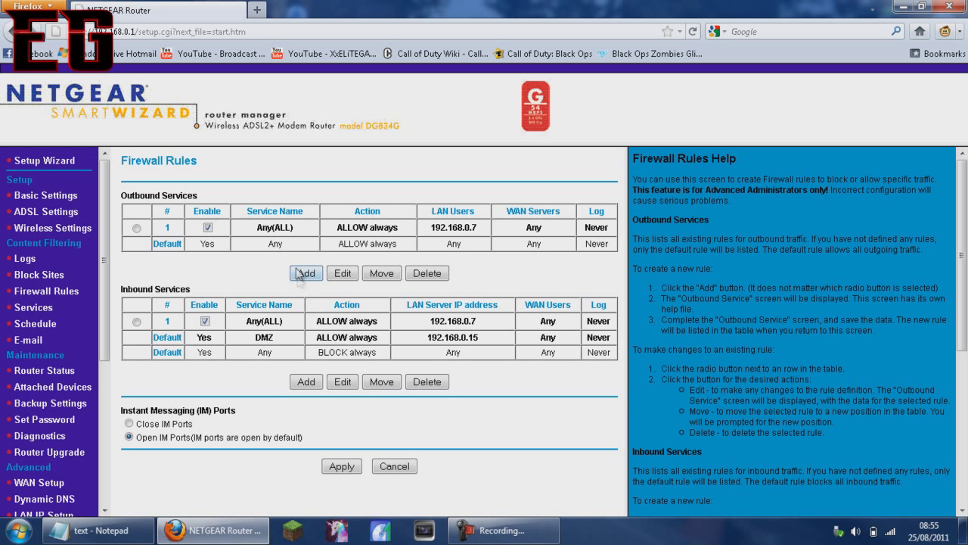
mouse_move(319, 227)
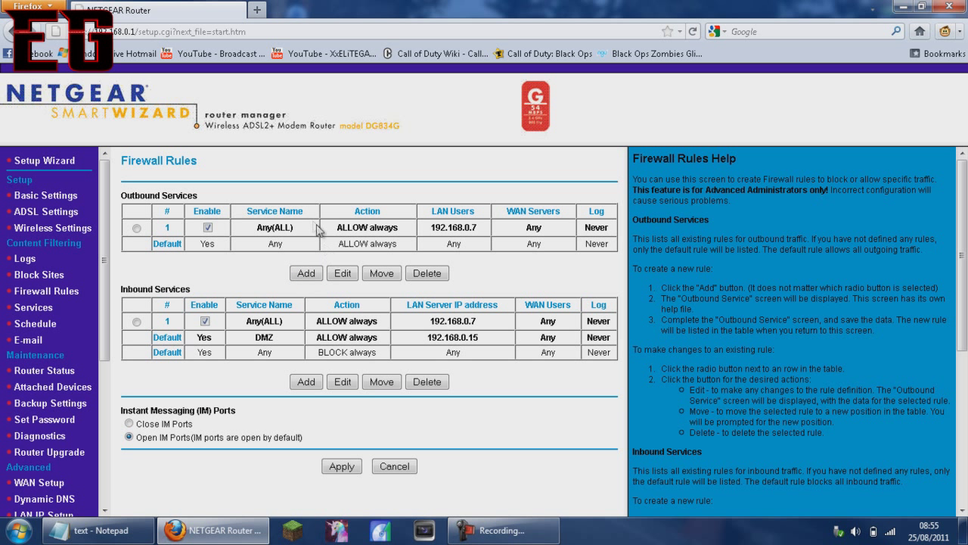
click(342, 273)
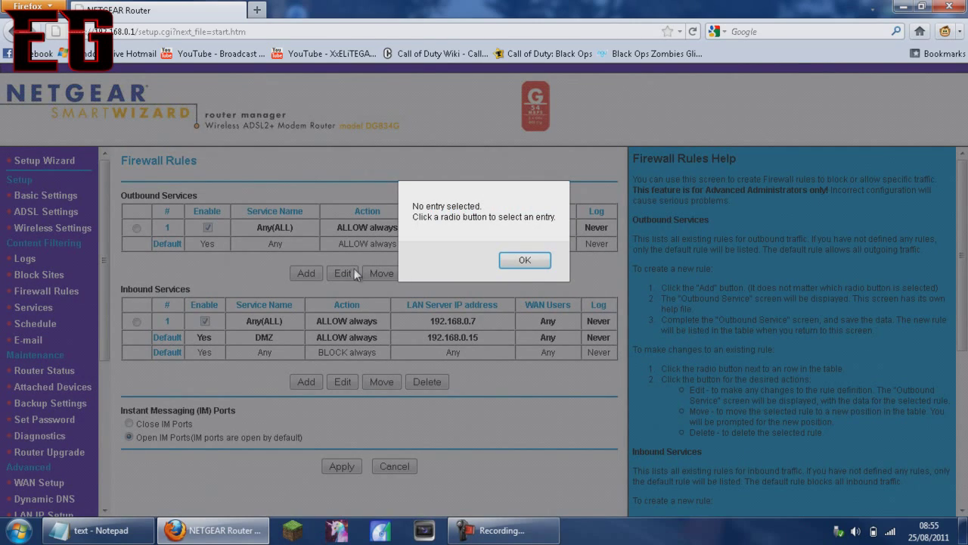
click(524, 260)
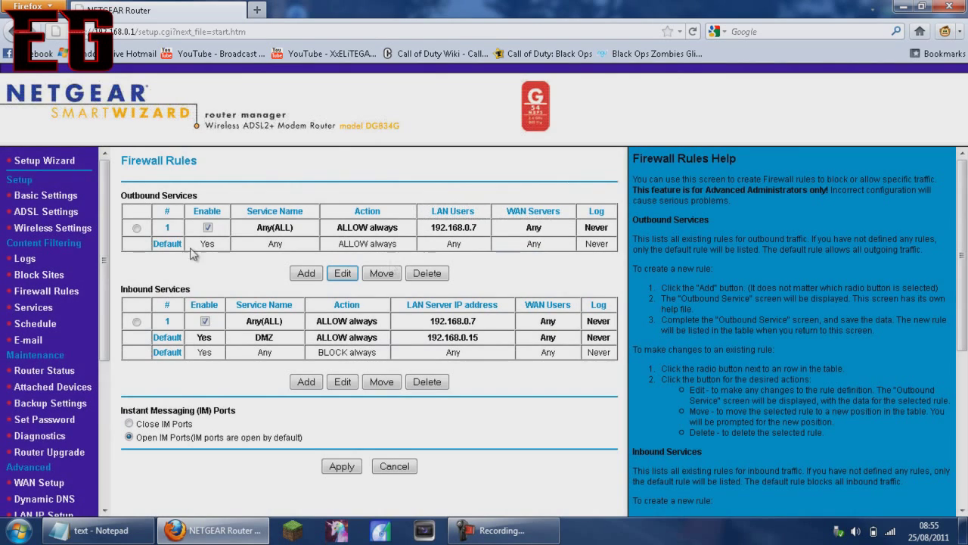
click(136, 228)
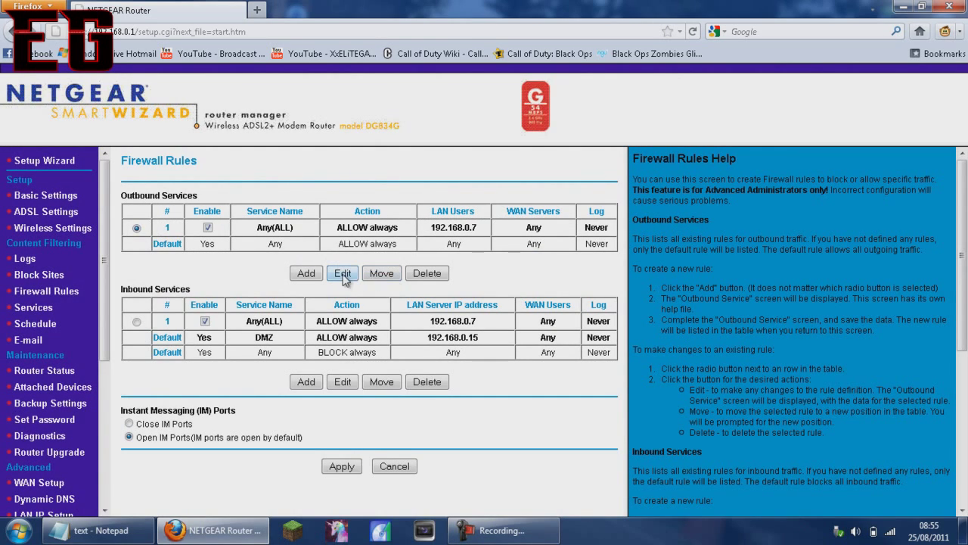
click(342, 273)
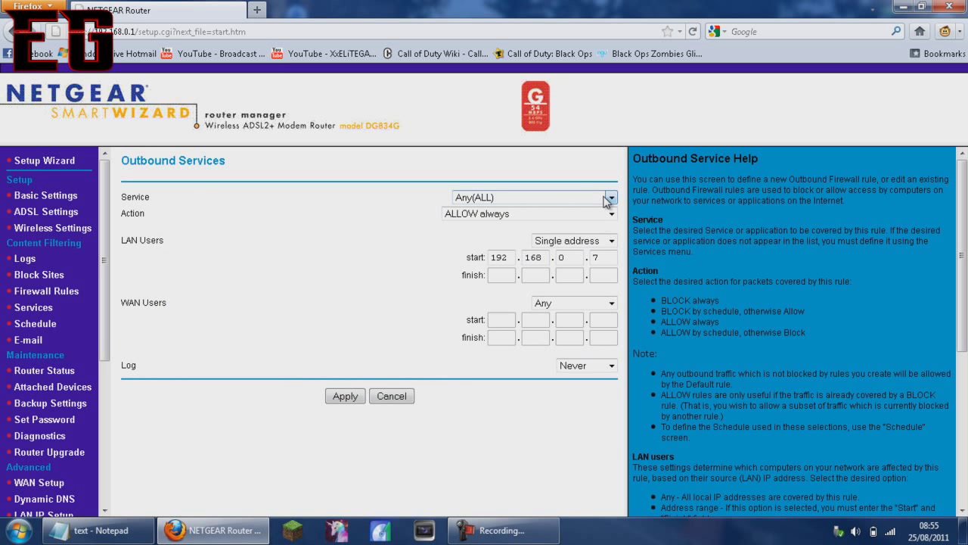
mouse_move(588, 242)
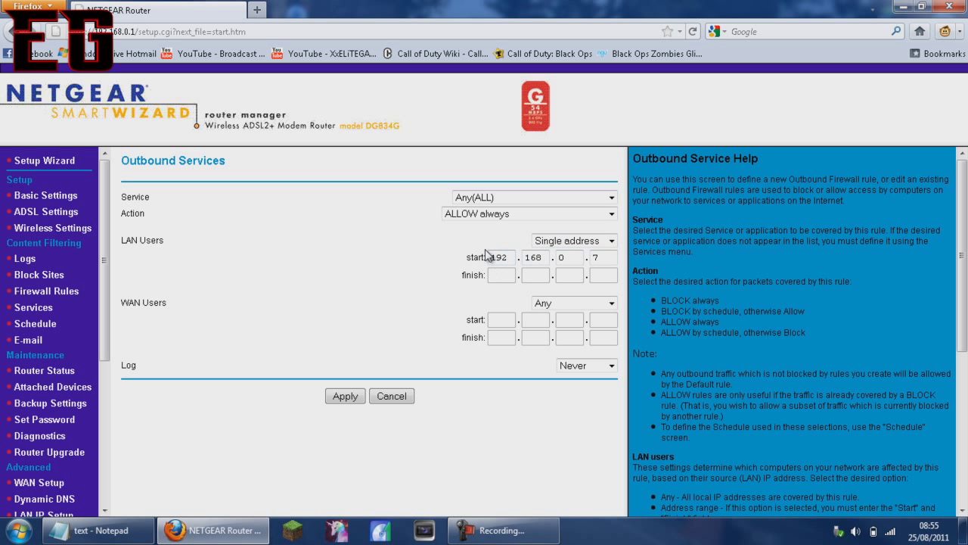
mouse_move(449, 254)
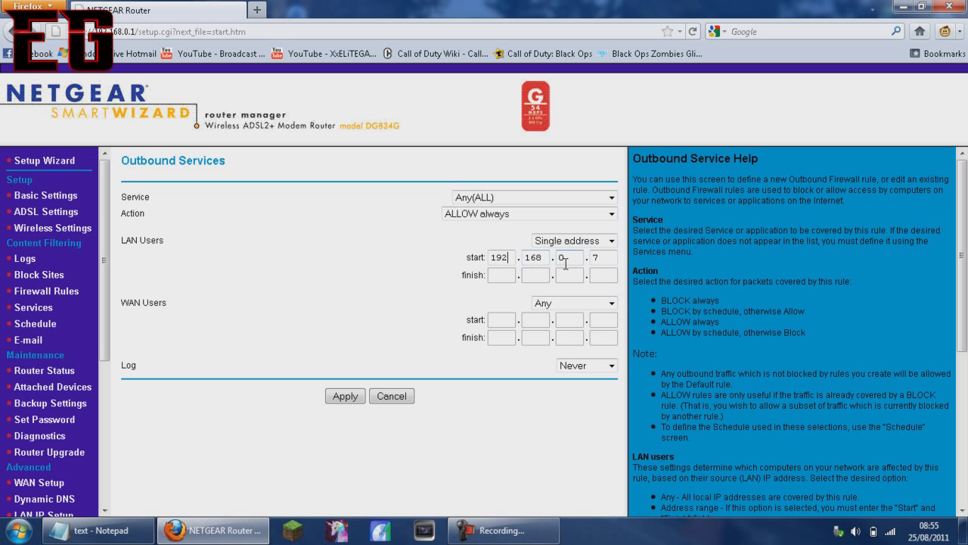
mouse_move(558, 322)
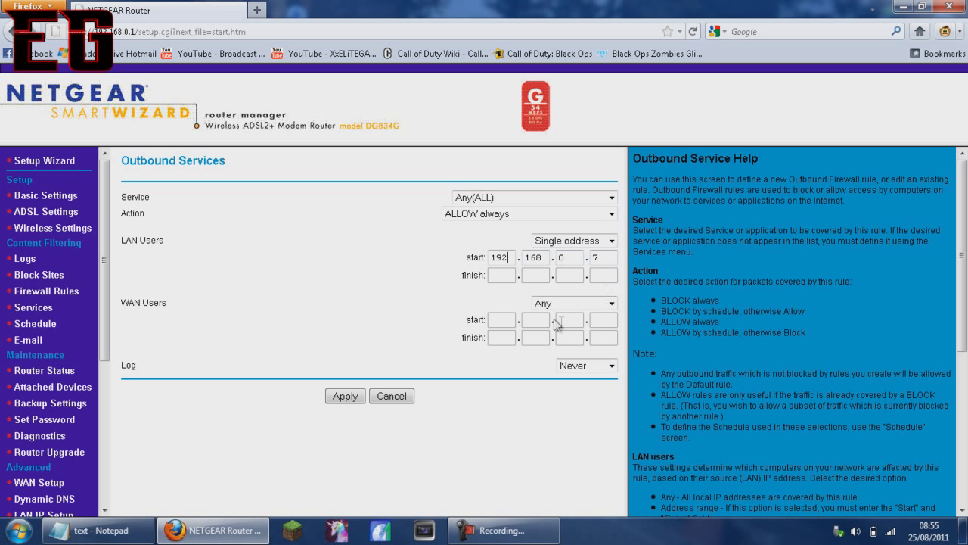
mouse_move(600, 358)
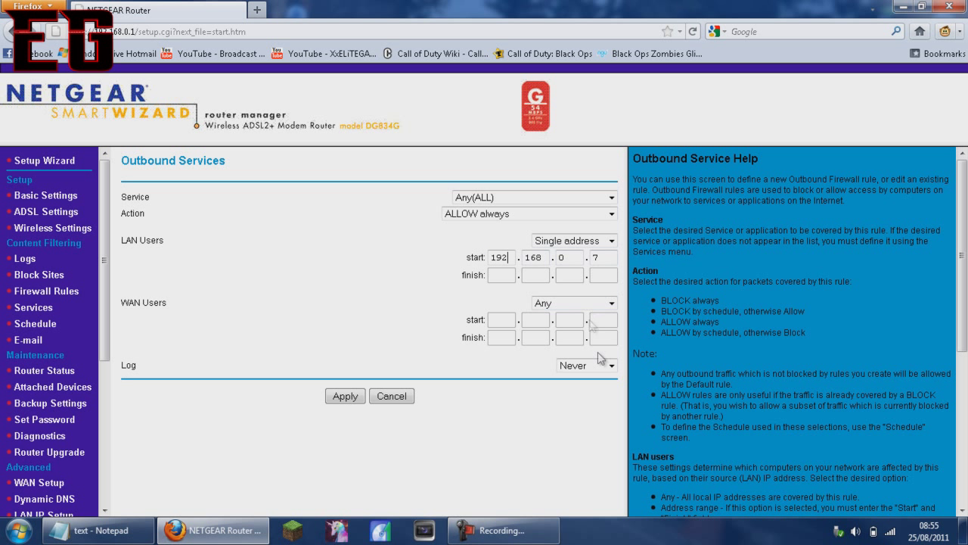
Apply the outbound ALLOW always rule unchanged and open inbound rule 1 for editing.
click(345, 396)
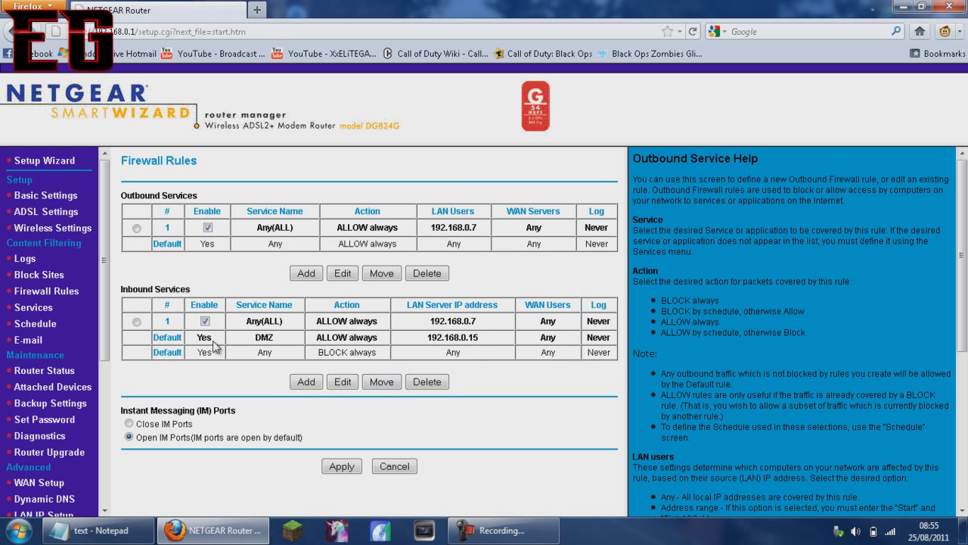
click(137, 321)
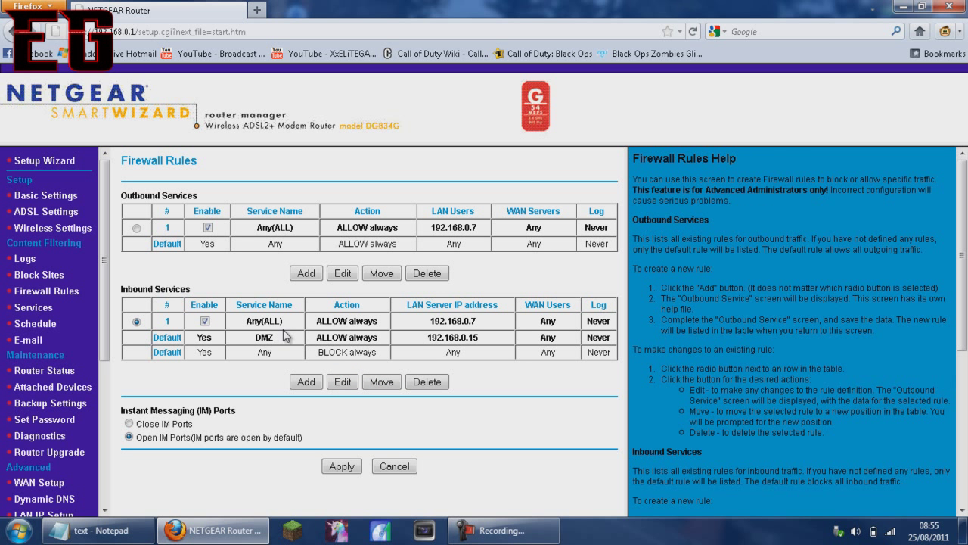
mouse_move(331, 376)
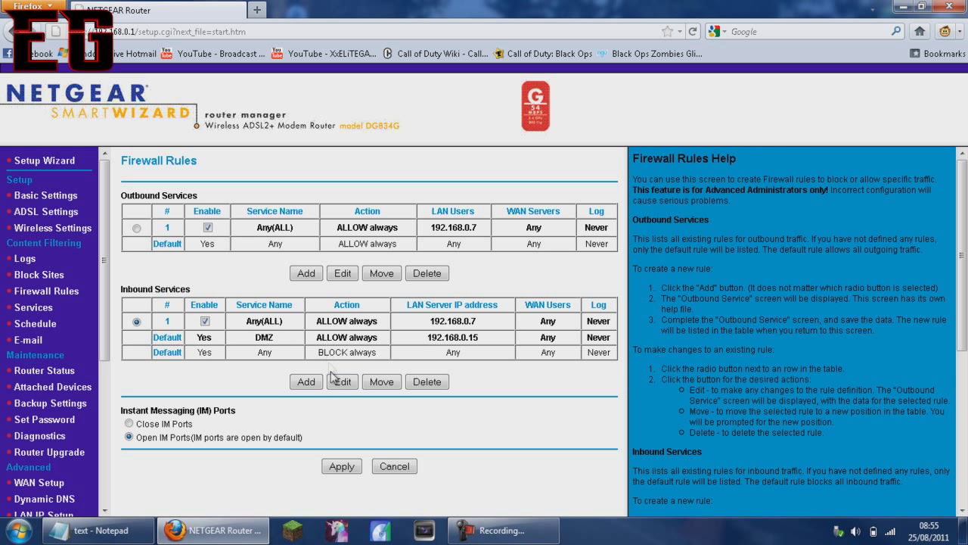
click(342, 381)
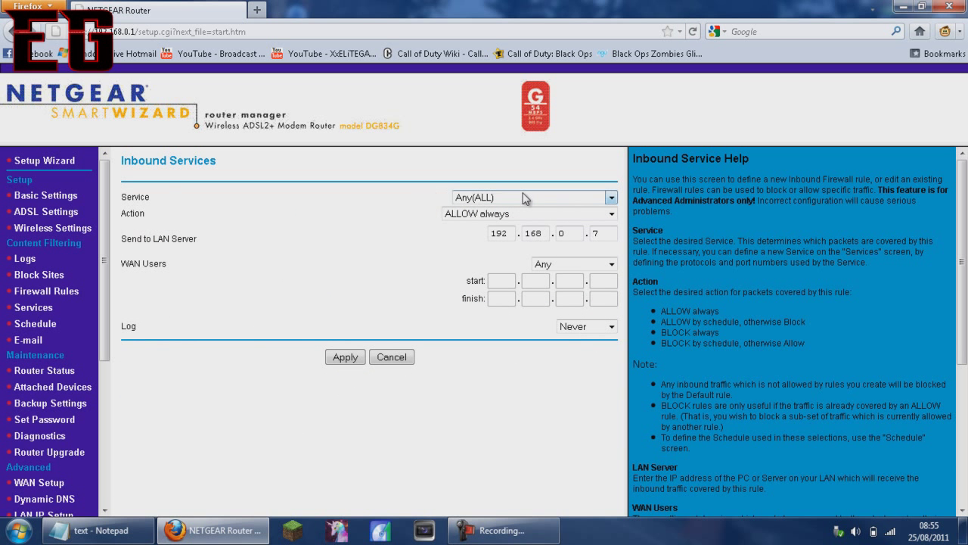
mouse_move(572, 199)
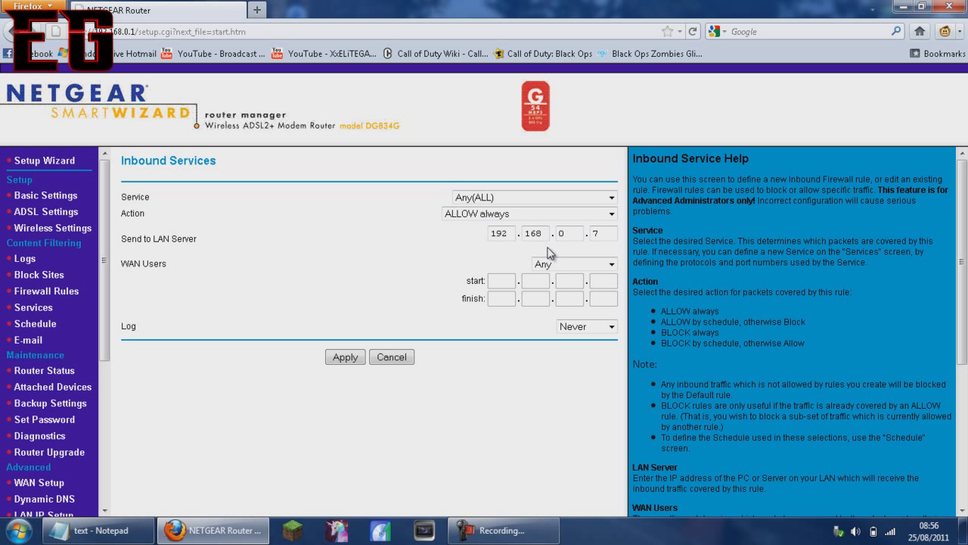
mouse_move(508, 295)
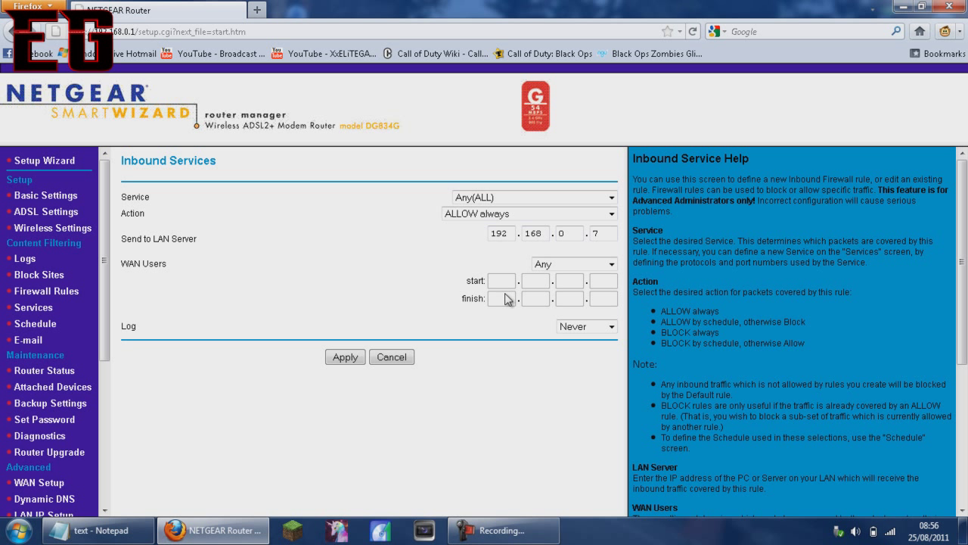
Apply the inbound Any(ALL), ALLOW always rule to LAN server 192.168.0.7 unchanged.
click(345, 357)
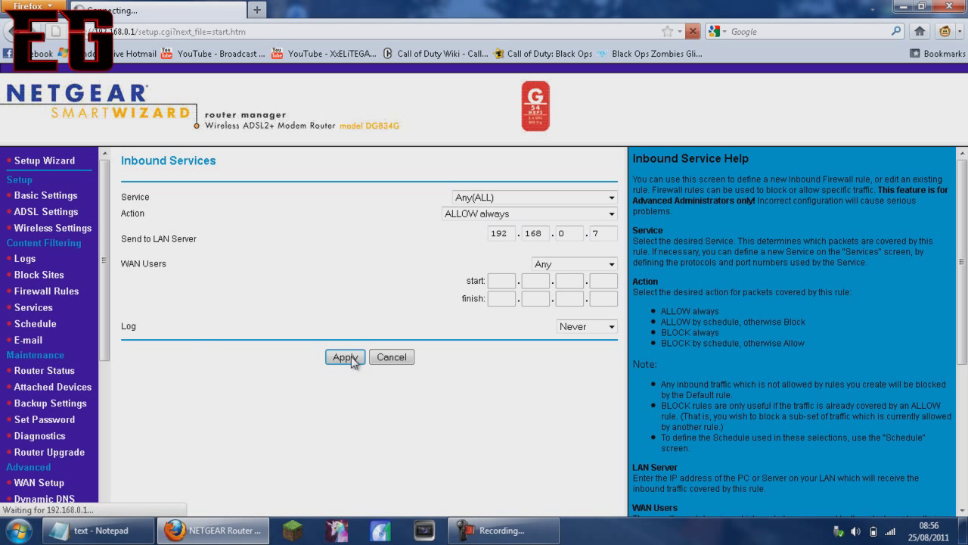
click(344, 356)
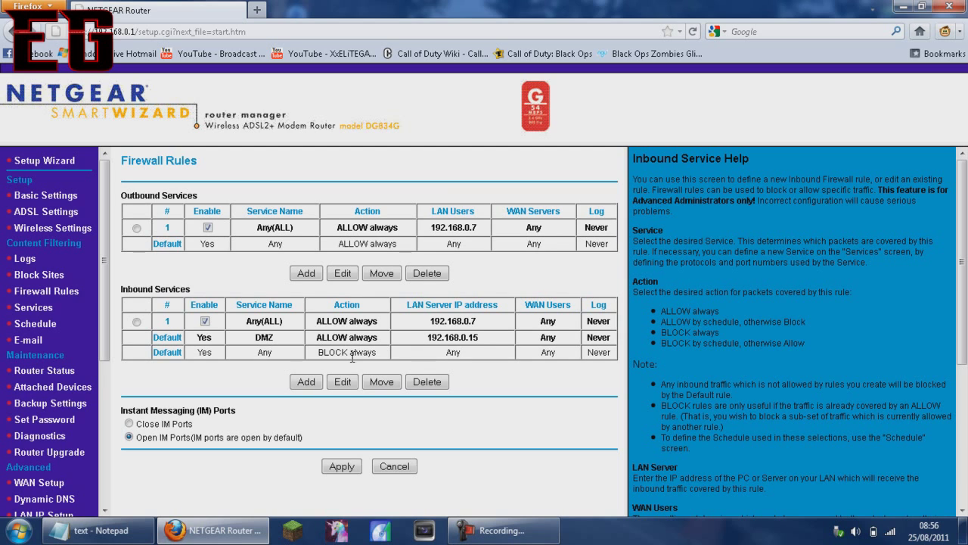